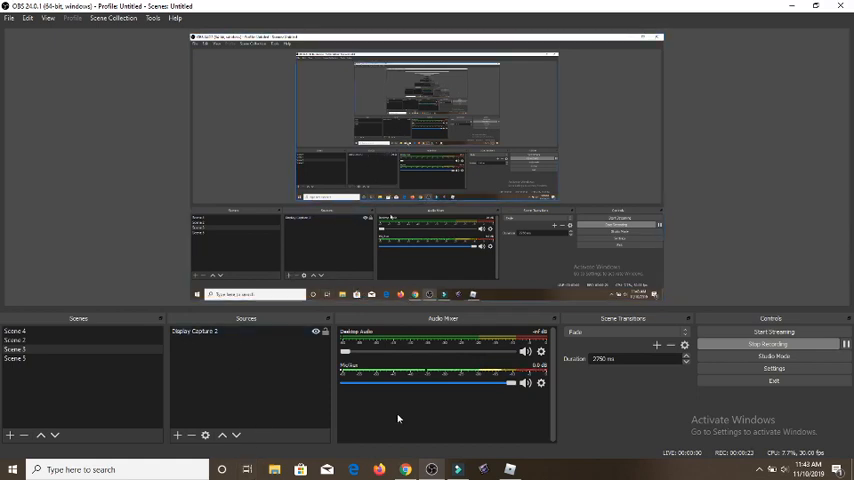
mouse_move(401, 435)
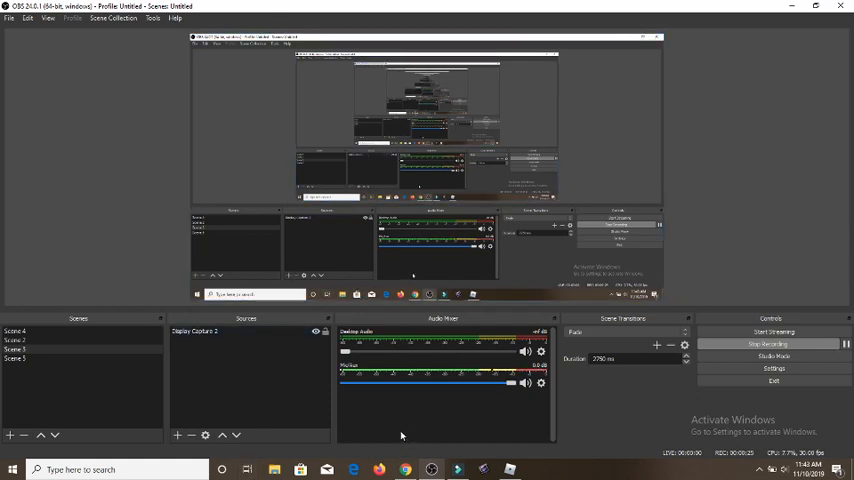
Step: Switch to the browser showing the Best Date [UPDATE] page description, Ferris Wheel note and stats
left_click(405, 469)
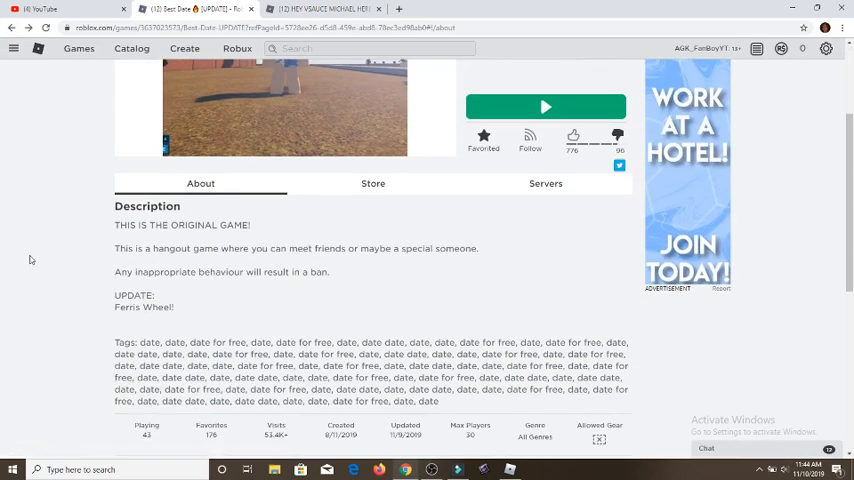
scroll("down", 3)
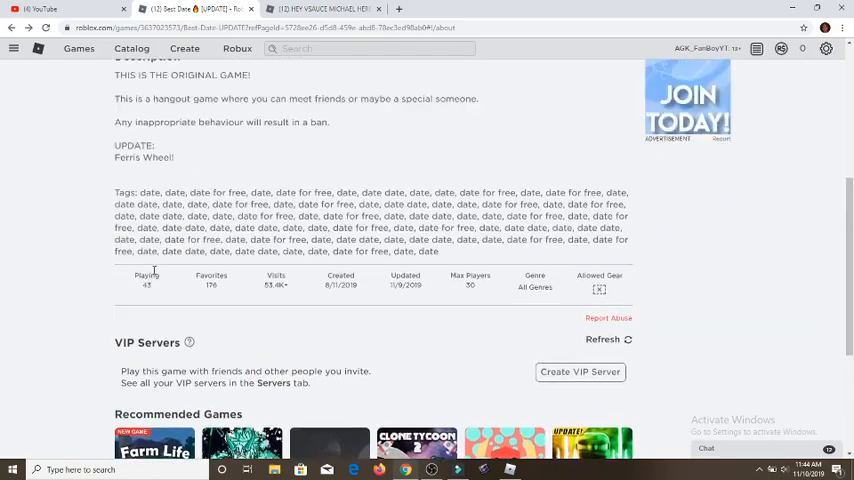
scroll("up", 3)
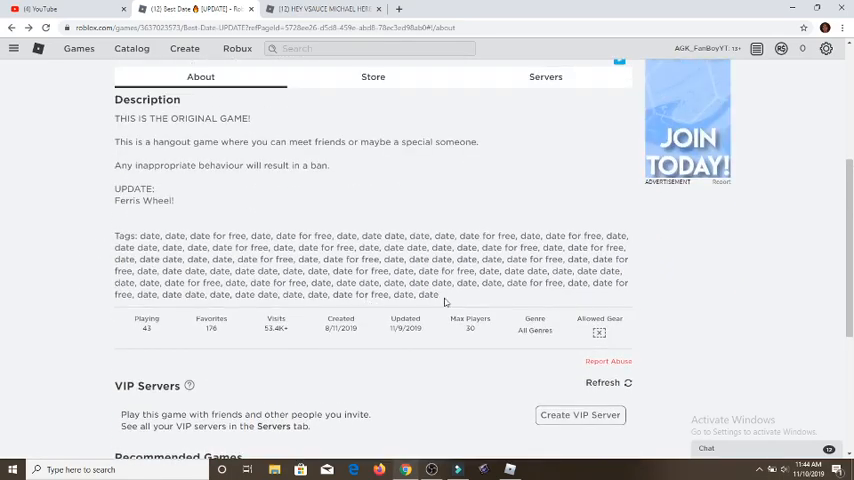
left_click_drag(142, 236, 438, 294)
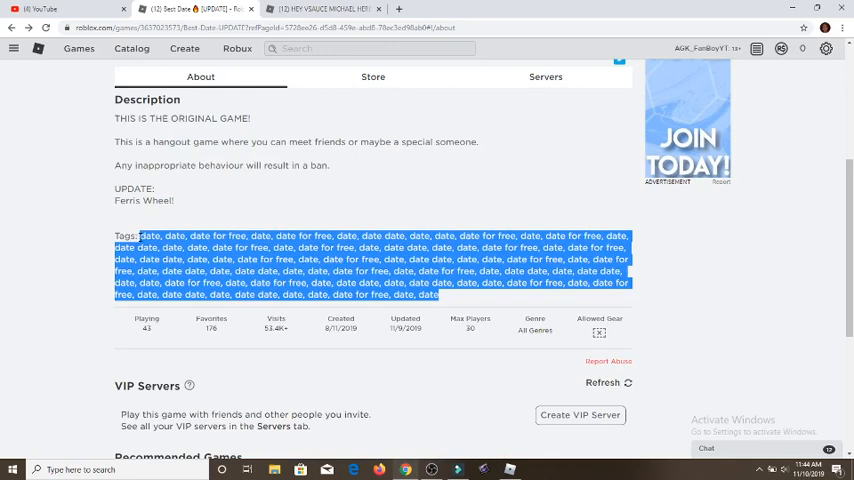
left_click(30, 247)
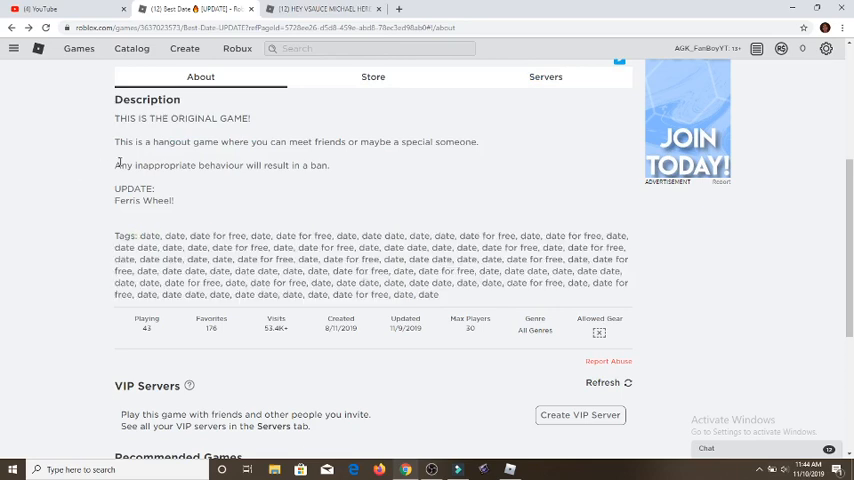
double_click(188, 165)
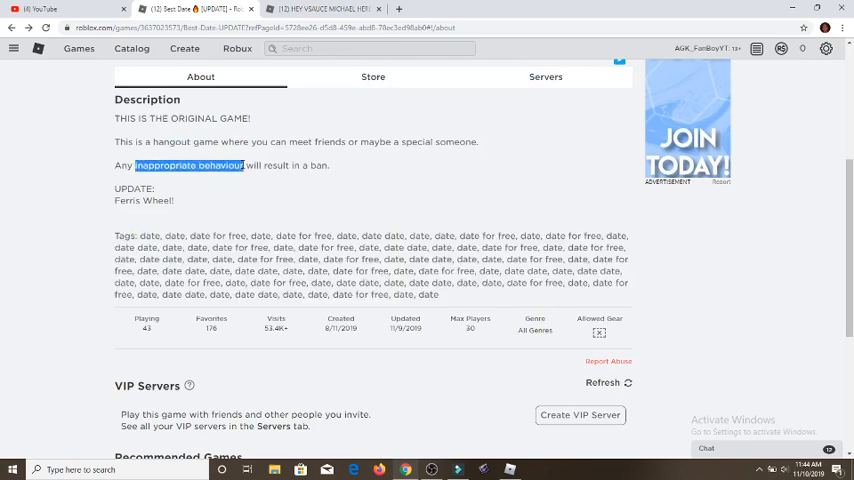
scroll("up", 3)
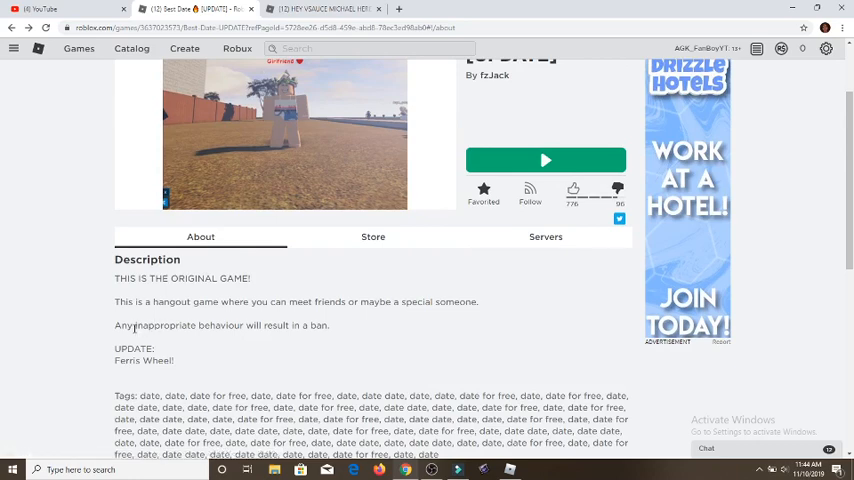
double_click(189, 325)
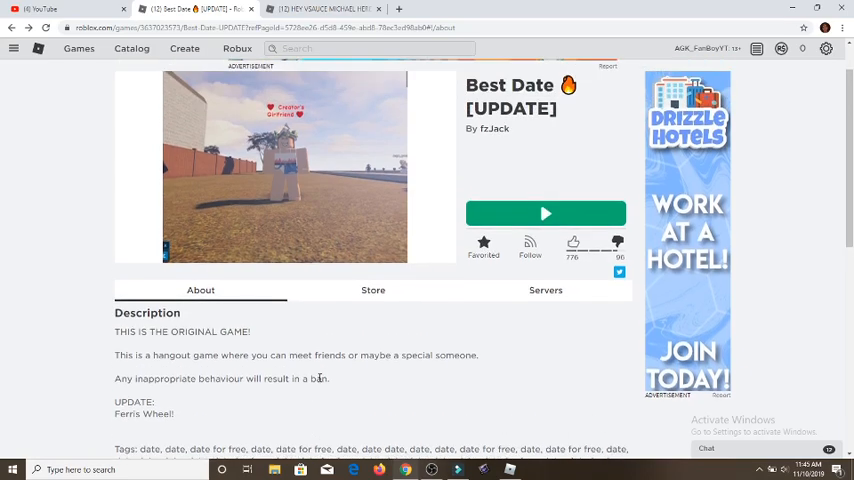
scroll("down", 3)
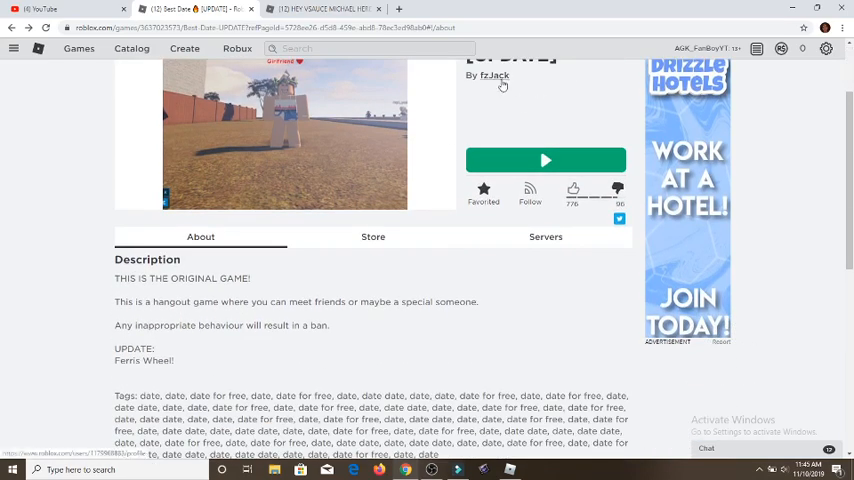
mouse_move(438, 248)
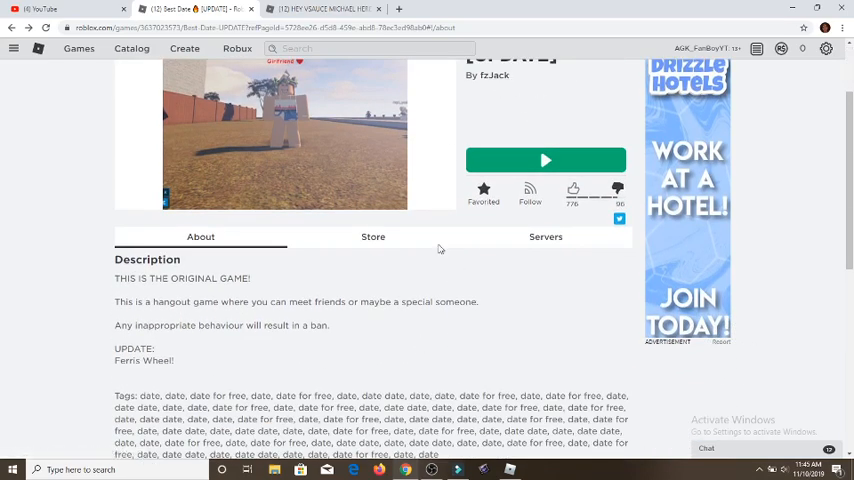
Step: View the VIP Admin and Ultra Admin game passes in Best Date's store
left_click(372, 236)
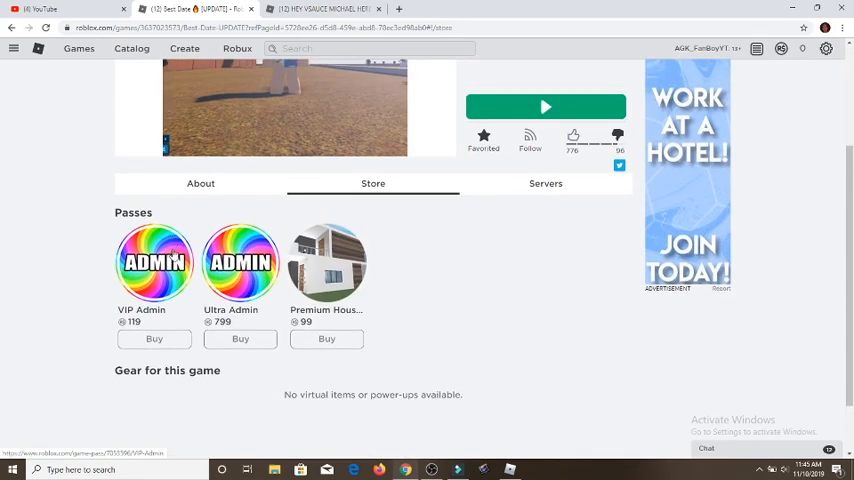
left_click(240, 262)
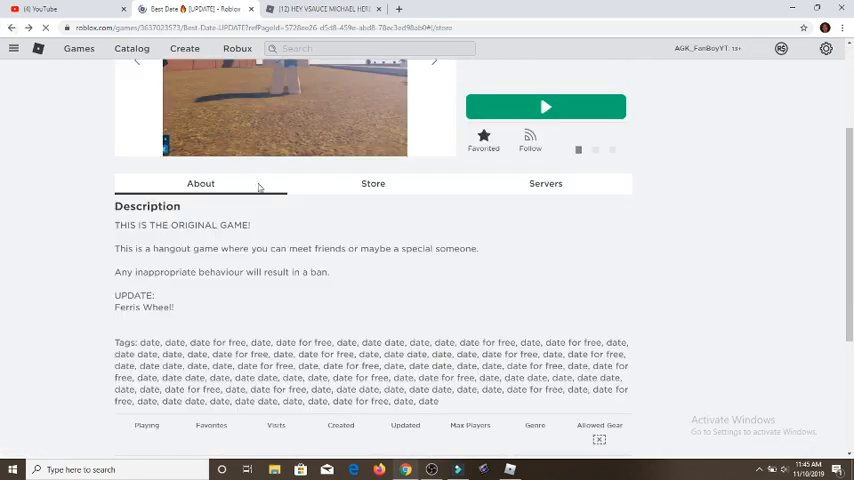
left_click(372, 183)
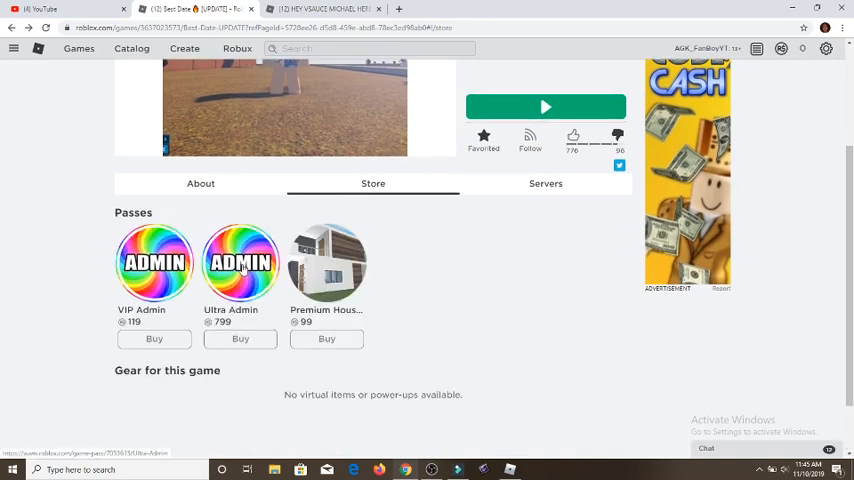
left_click(240, 262)
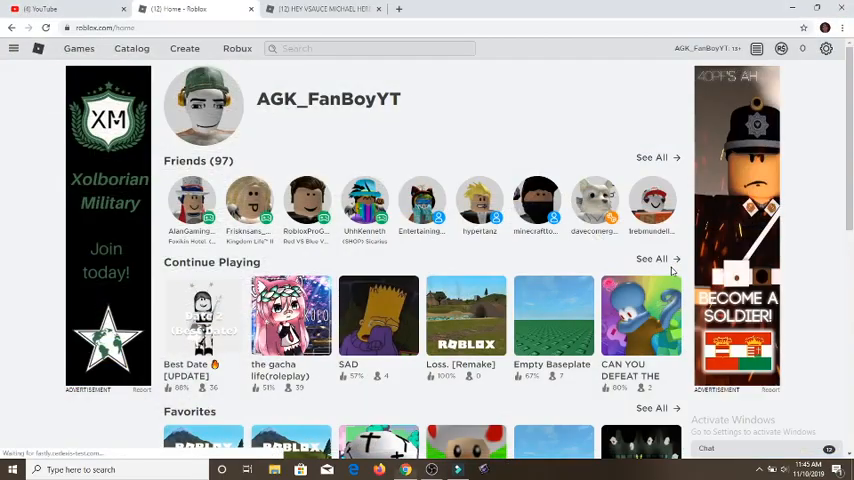
Step: Scroll the recently played games list to open UpDate roblox world
left_click(78, 48)
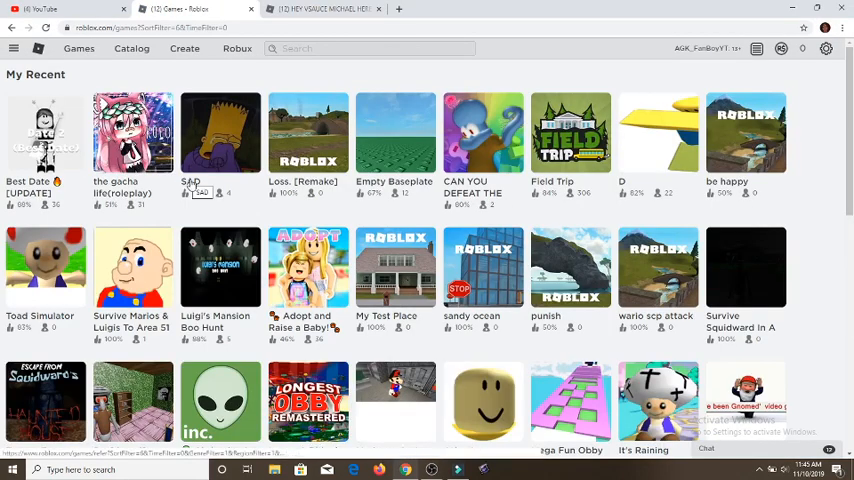
scroll("down", 3)
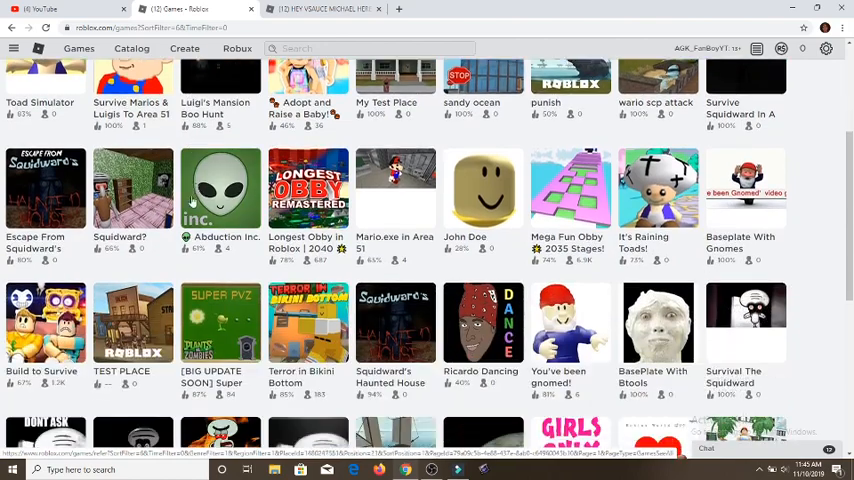
scroll("down", 3)
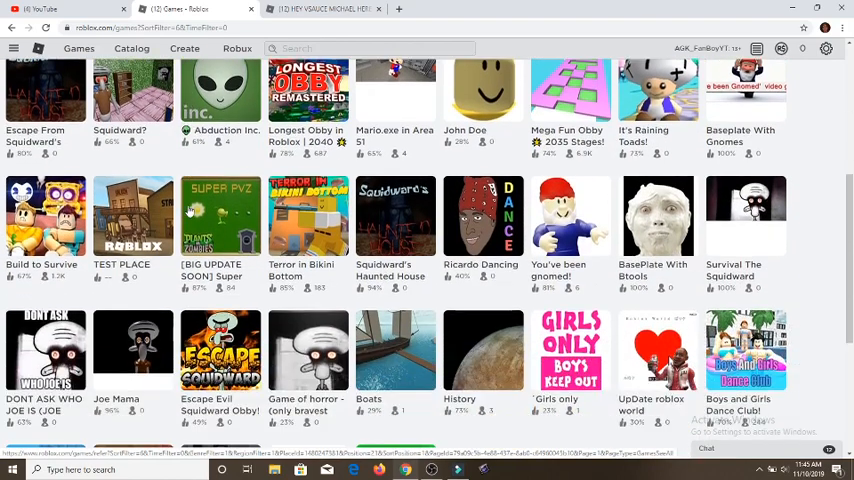
scroll("down", 3)
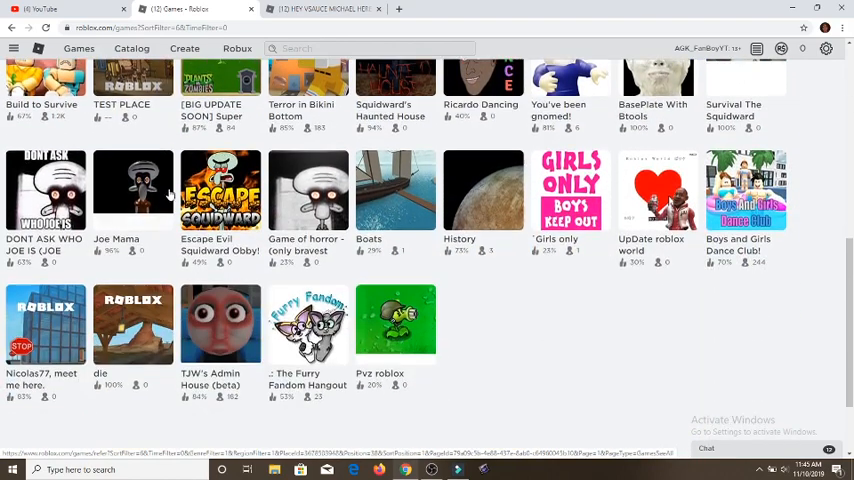
scroll("up", 3)
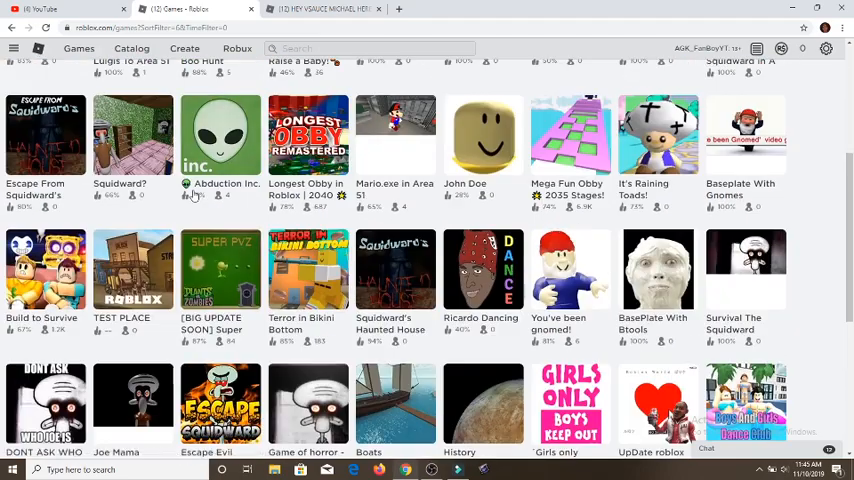
scroll("up", 3)
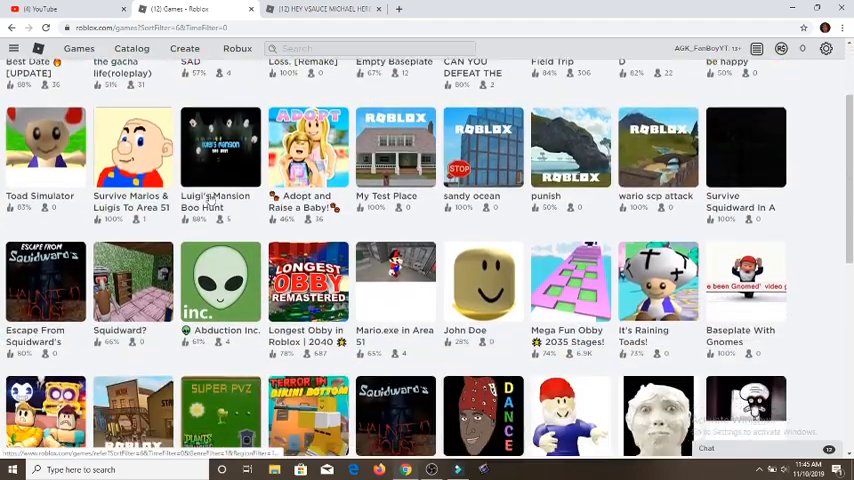
scroll("down", 3)
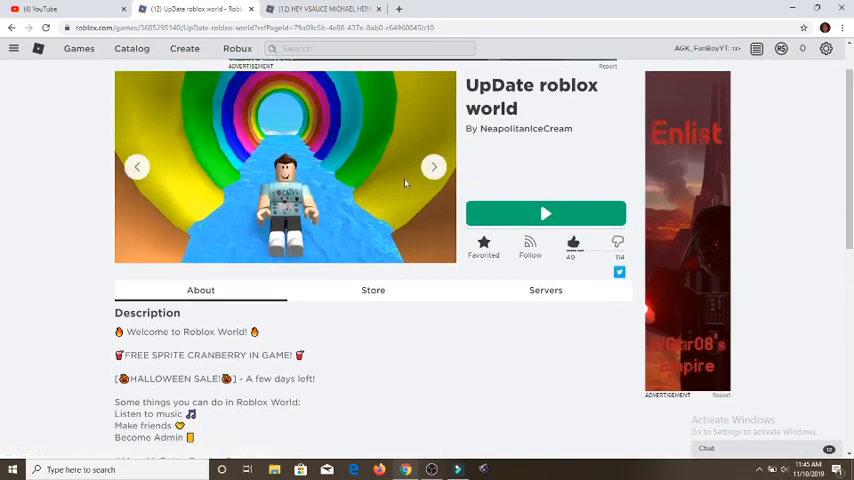
Step: Browse UpDate roblox world's screenshots, then view its Tips and Halloween store passes
left_click(433, 166)
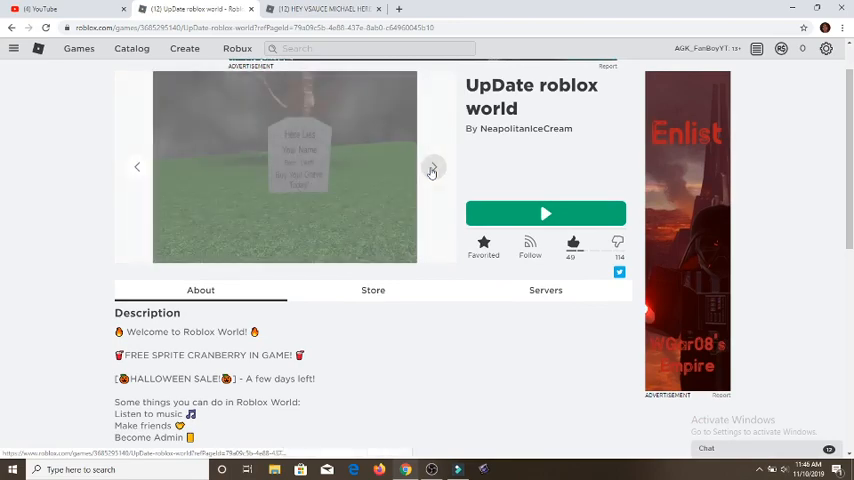
scroll("down", 3)
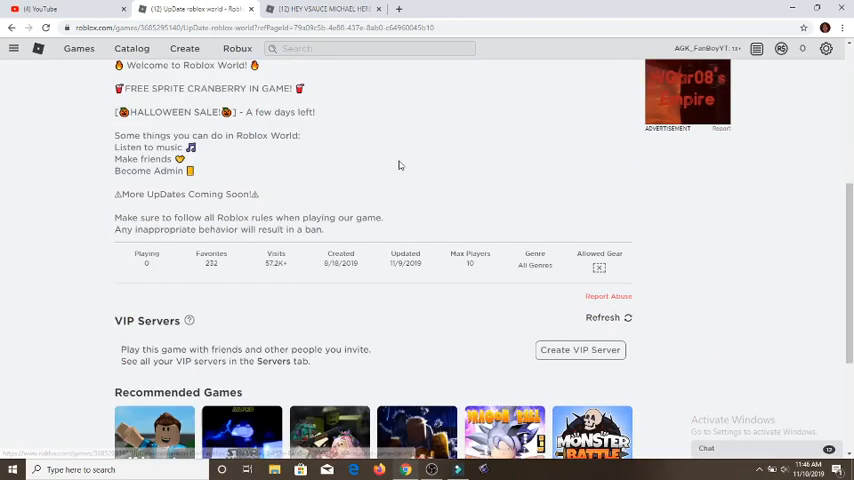
scroll("up", 3)
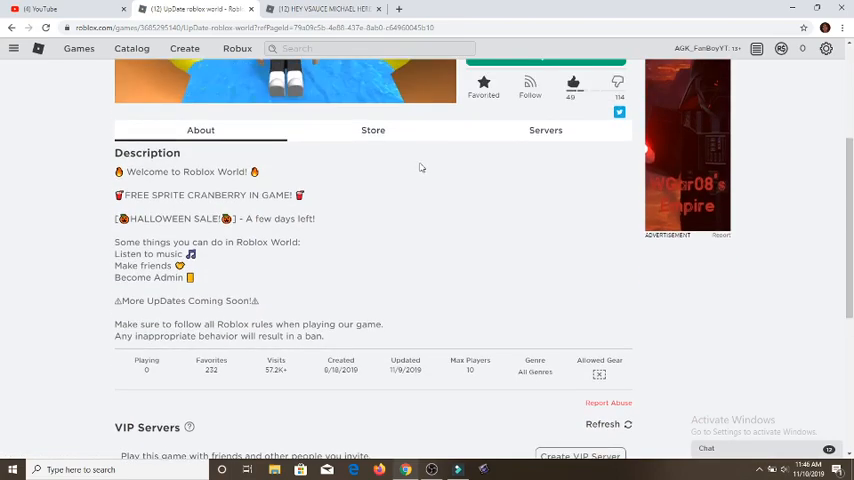
mouse_move(283, 367)
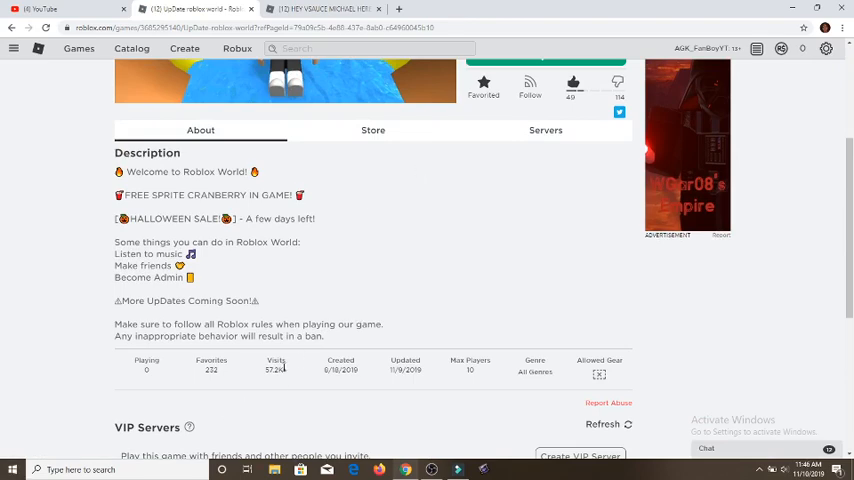
left_click(372, 190)
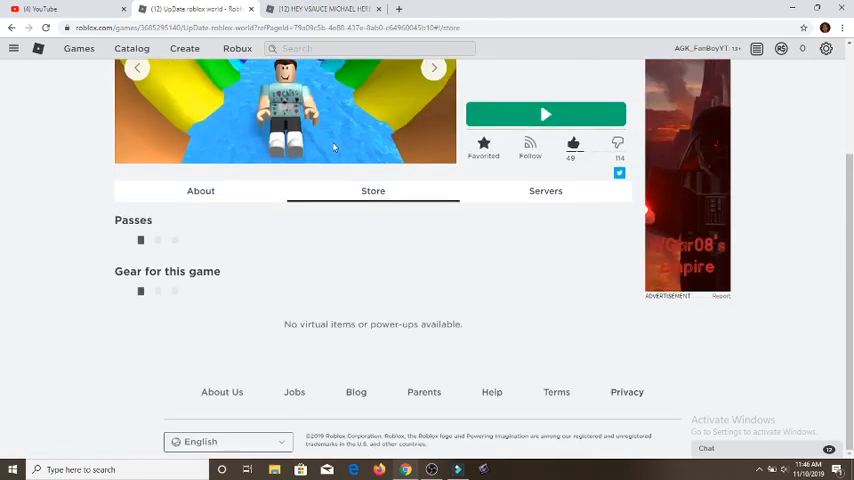
scroll("down", 3)
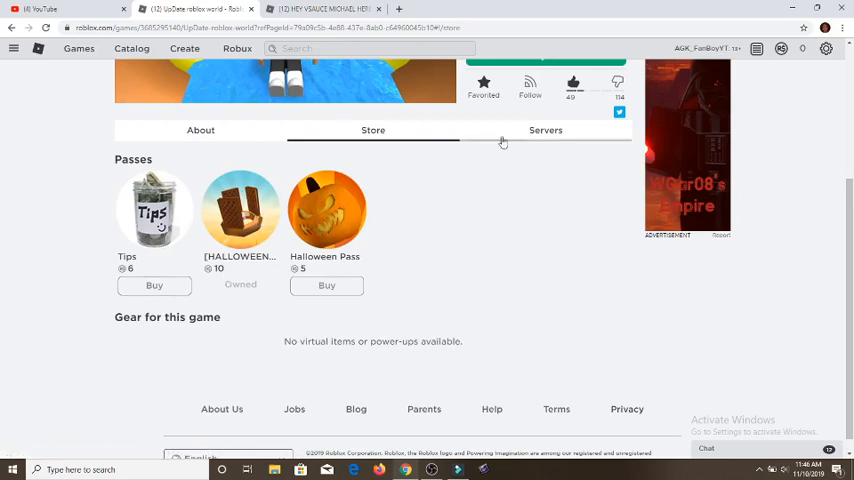
Step: Return to UpDate roblox world's About description and review its stats
left_click(545, 130)
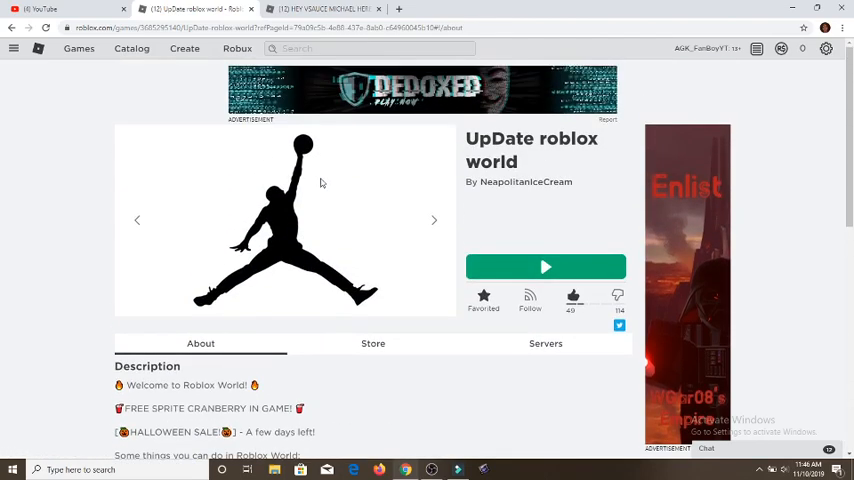
left_click(372, 343)
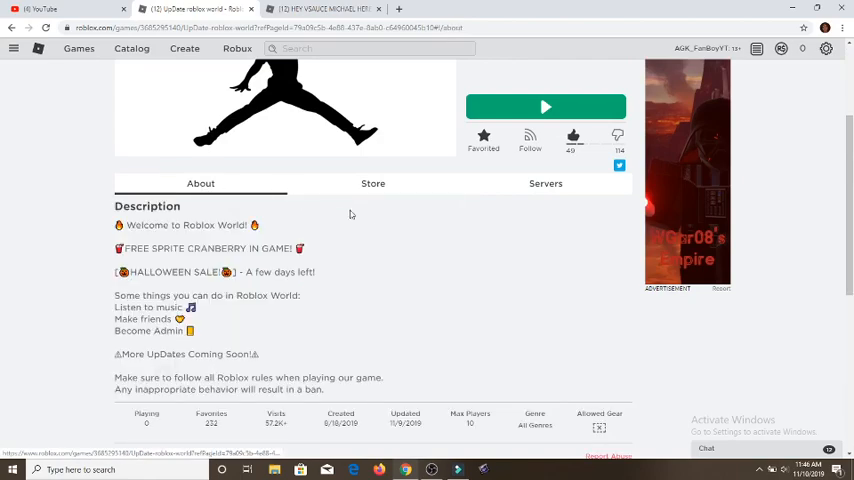
mouse_move(398, 232)
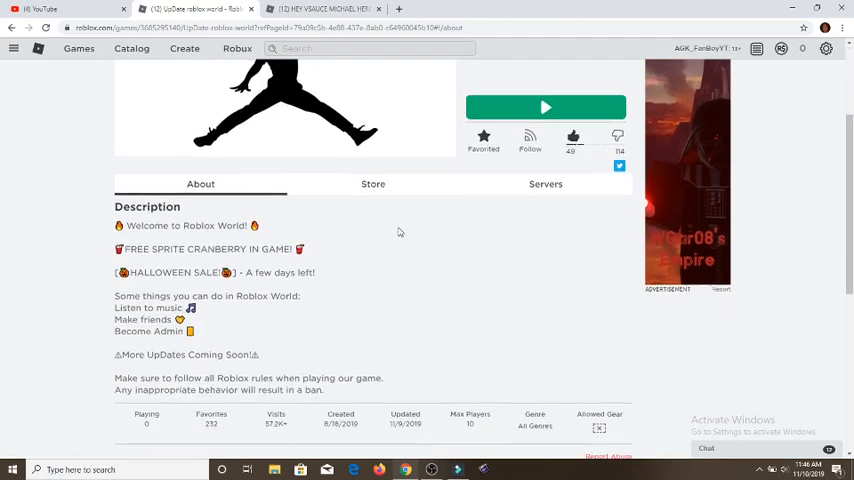
scroll("up", 3)
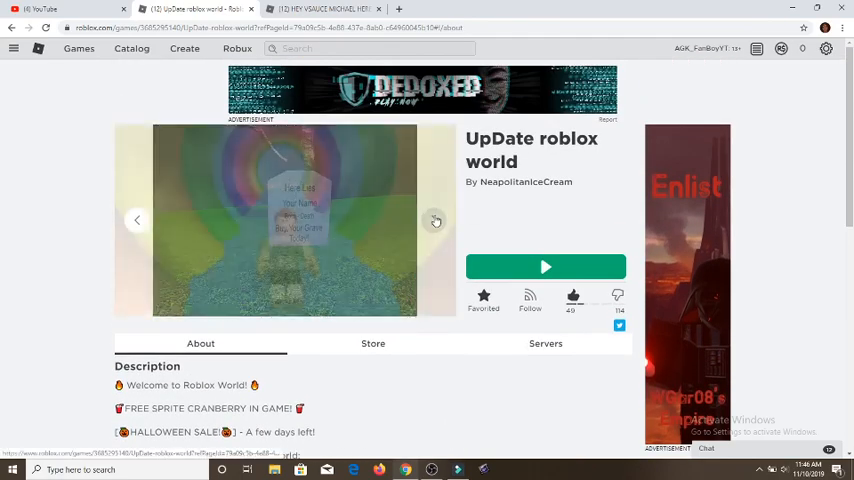
scroll("down", 3)
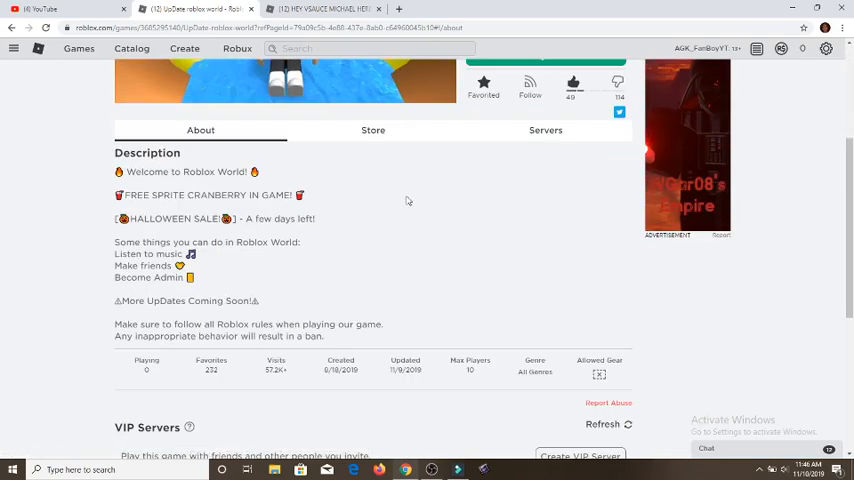
mouse_move(427, 208)
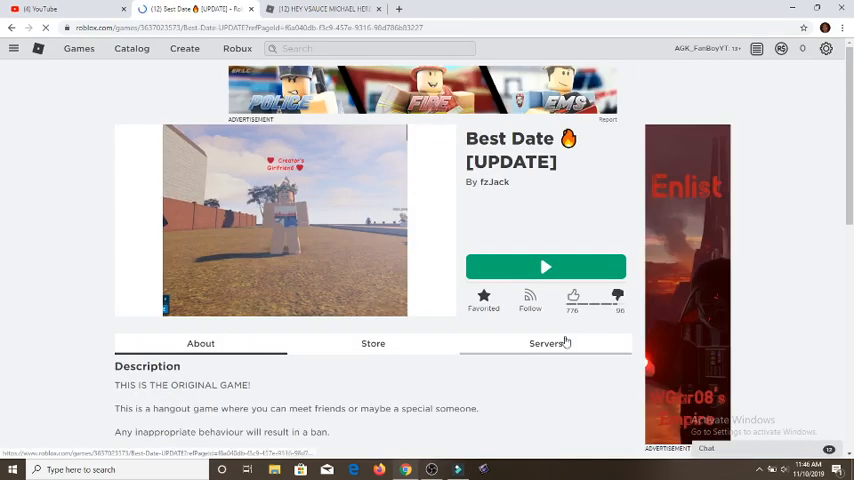
Step: Show Best Date's Servers tab listing three public servers and their players
left_click(546, 343)
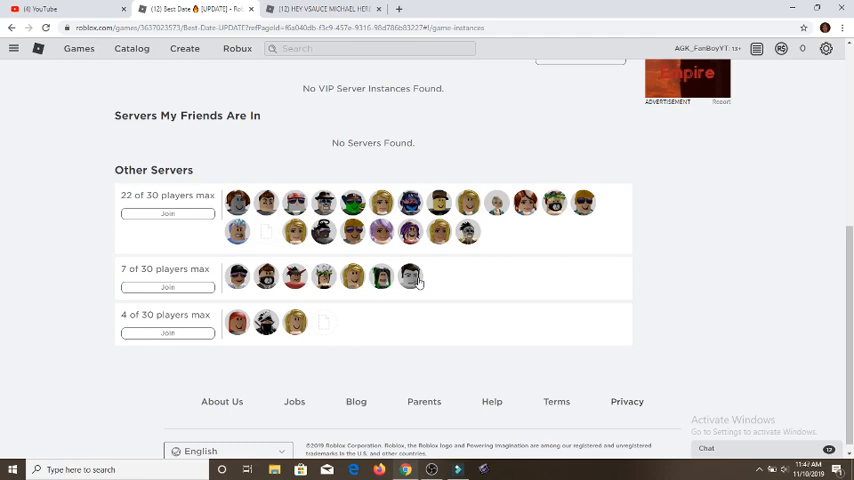
mouse_move(405, 272)
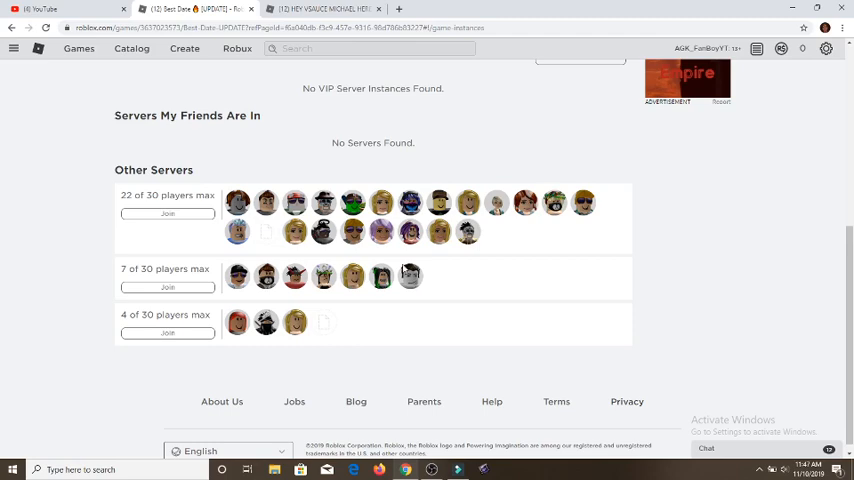
scroll("up", 3)
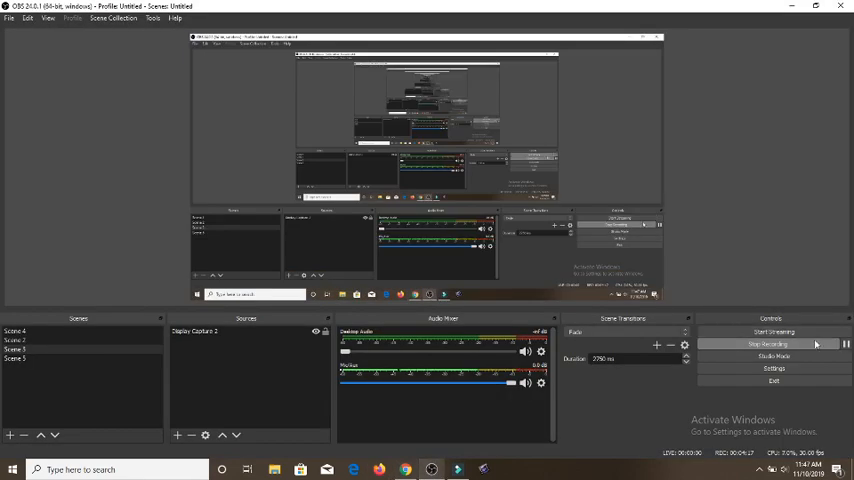
mouse_move(806, 348)
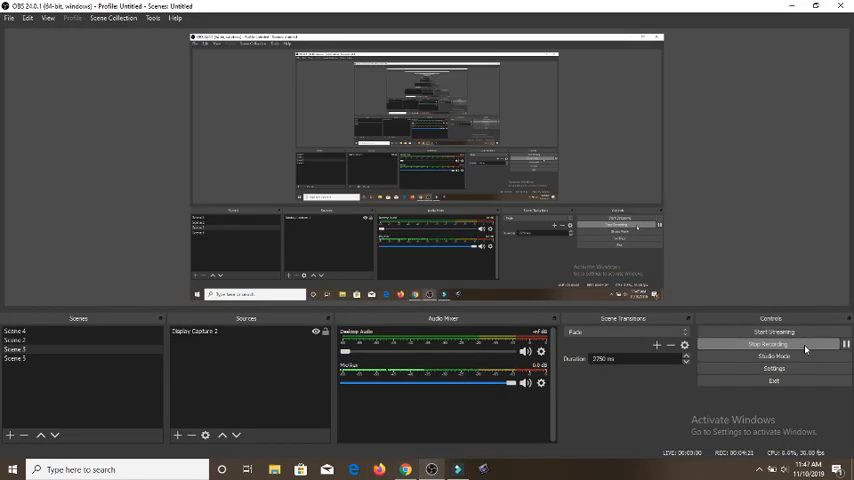